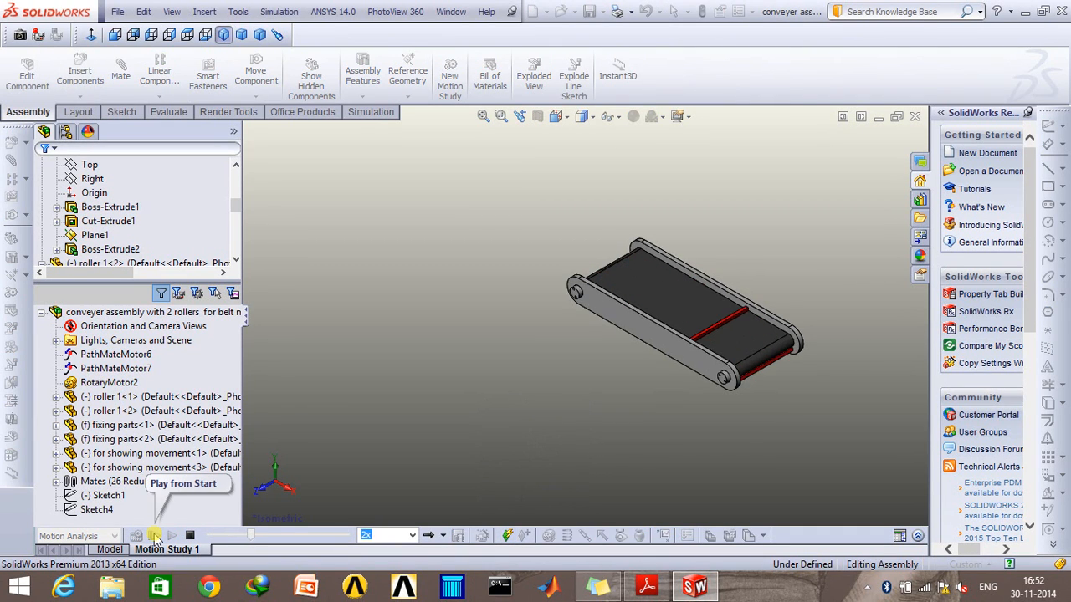
Step: Play the finished conveyor motion study from the start, replaying it twice
left_click(155, 535)
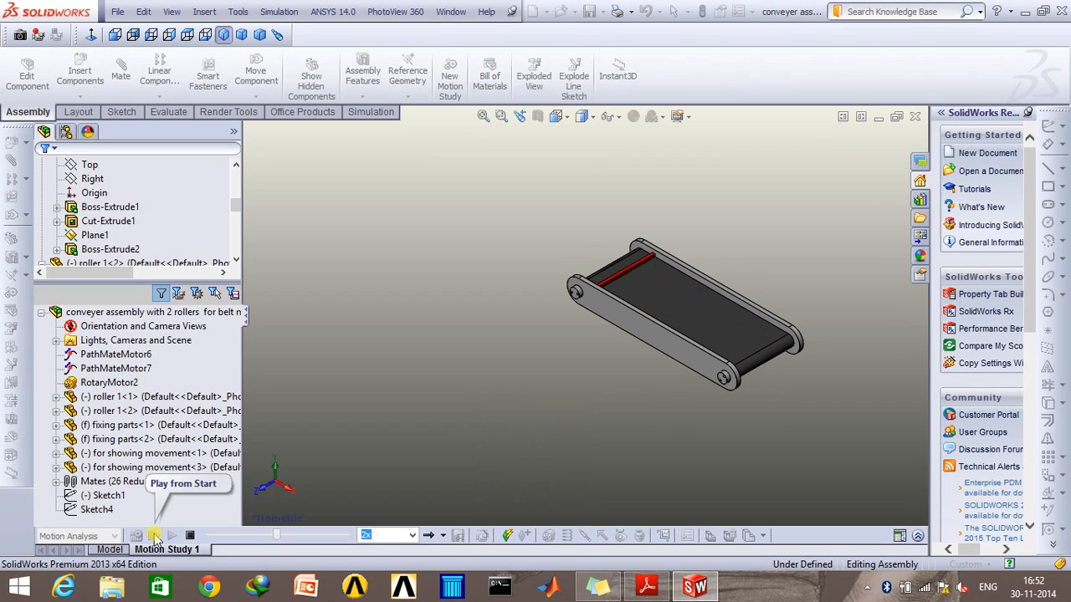
left_click(155, 535)
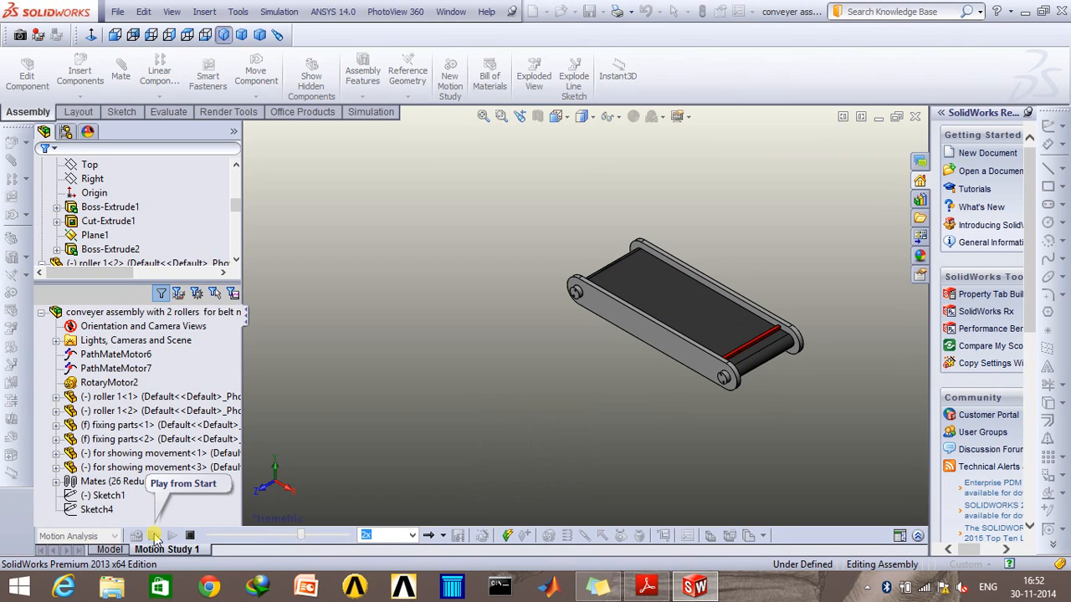
left_click(154, 535)
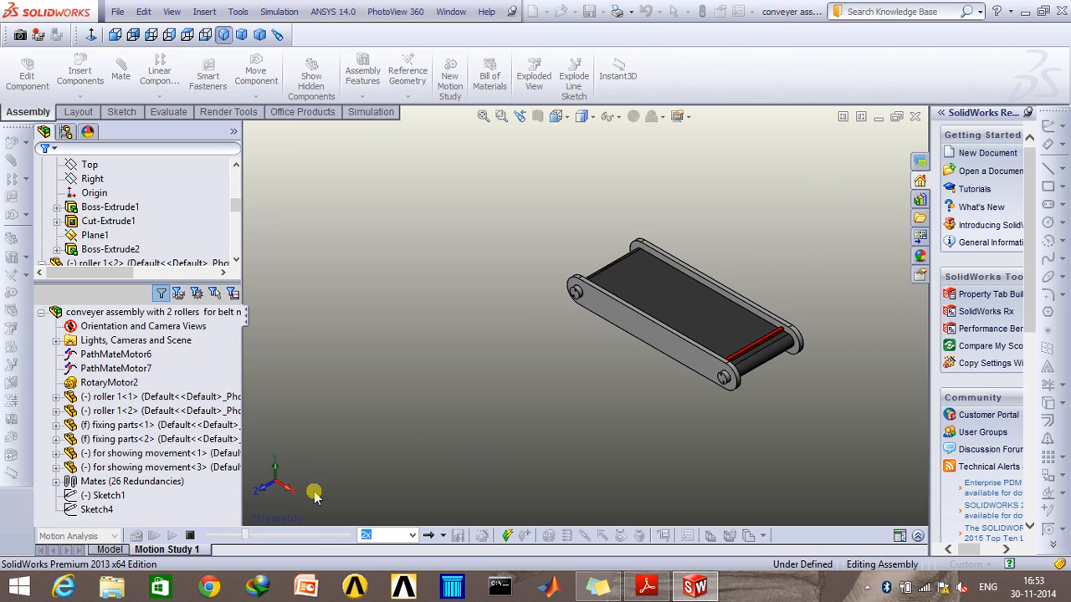
Step: Show Belt1's Sketch3 belt loop in the two-strip assembly and start a mate
left_click(189, 537)
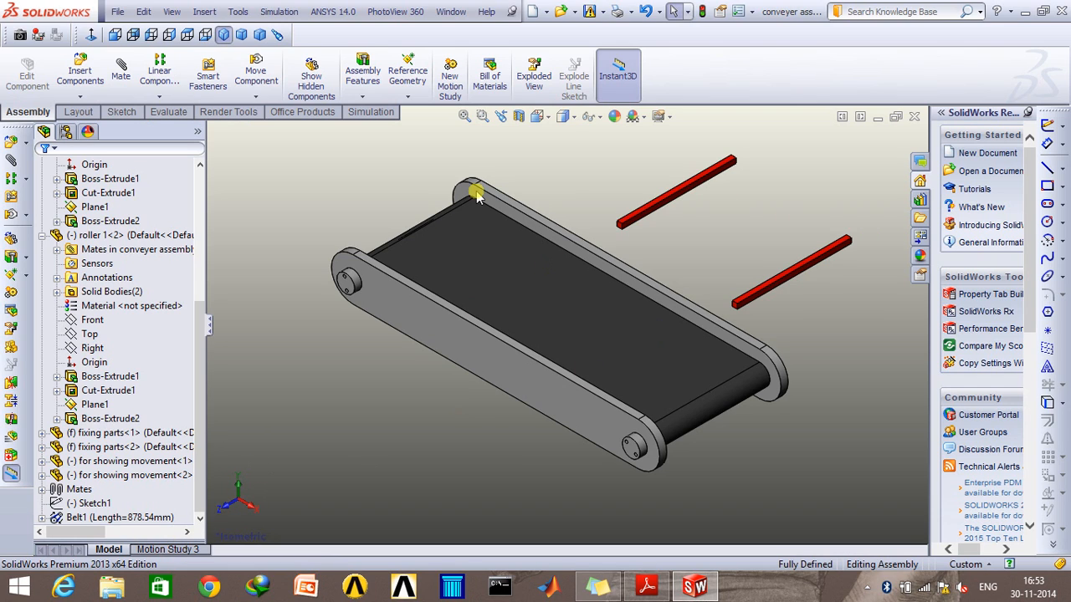
left_click(79, 489)
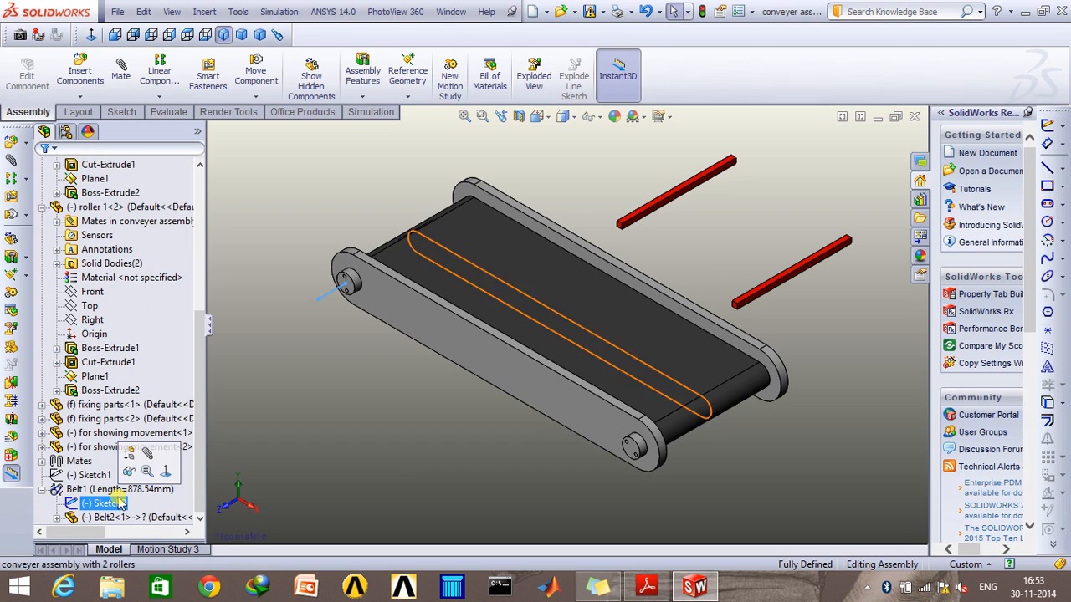
right_click(104, 503)
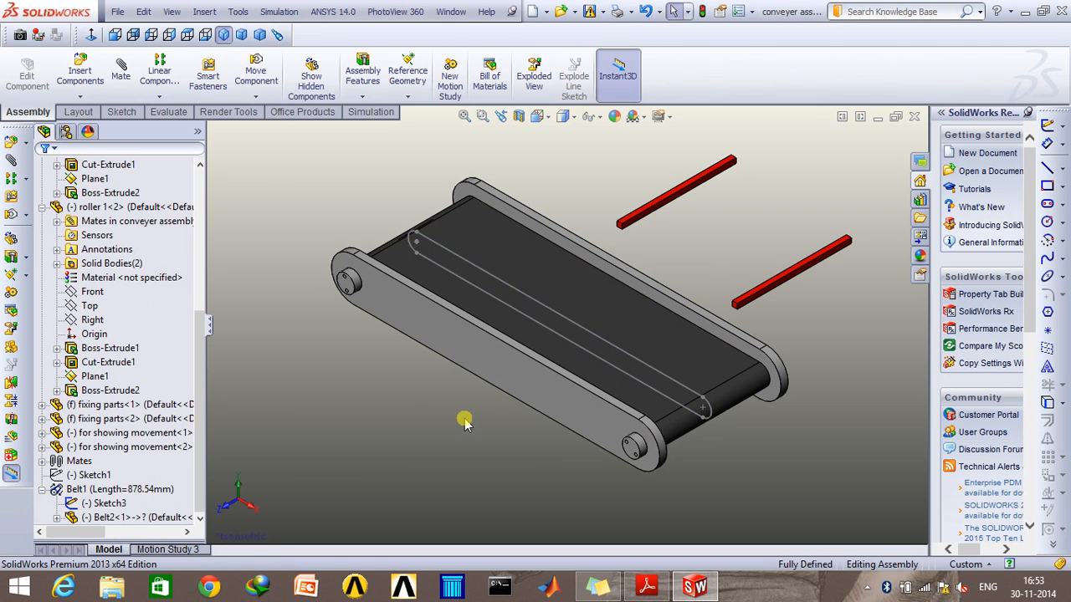
left_click(639, 349)
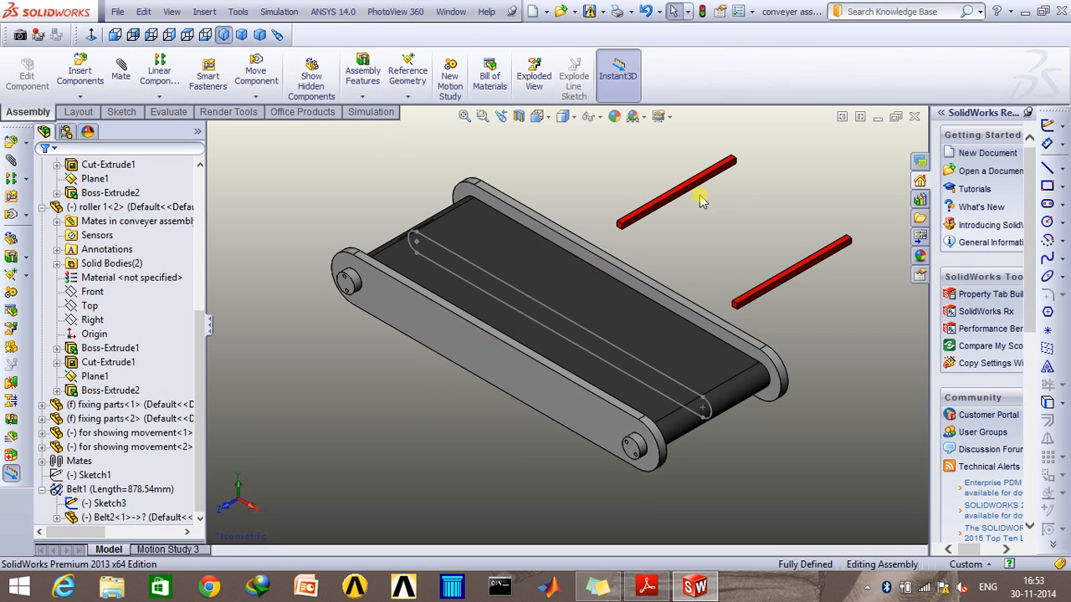
mouse_move(689, 203)
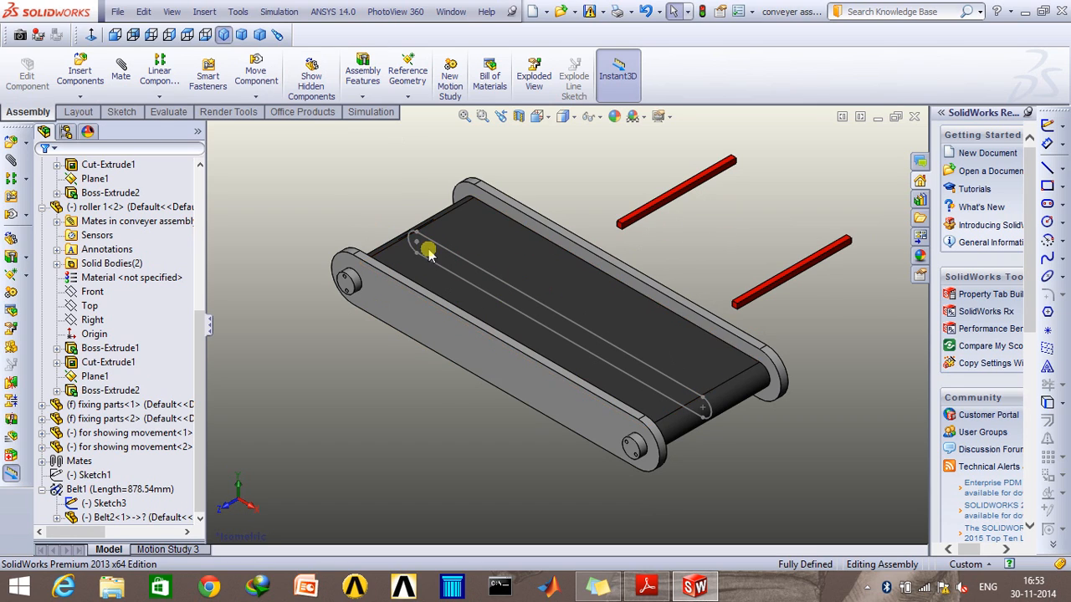
left_click(121, 75)
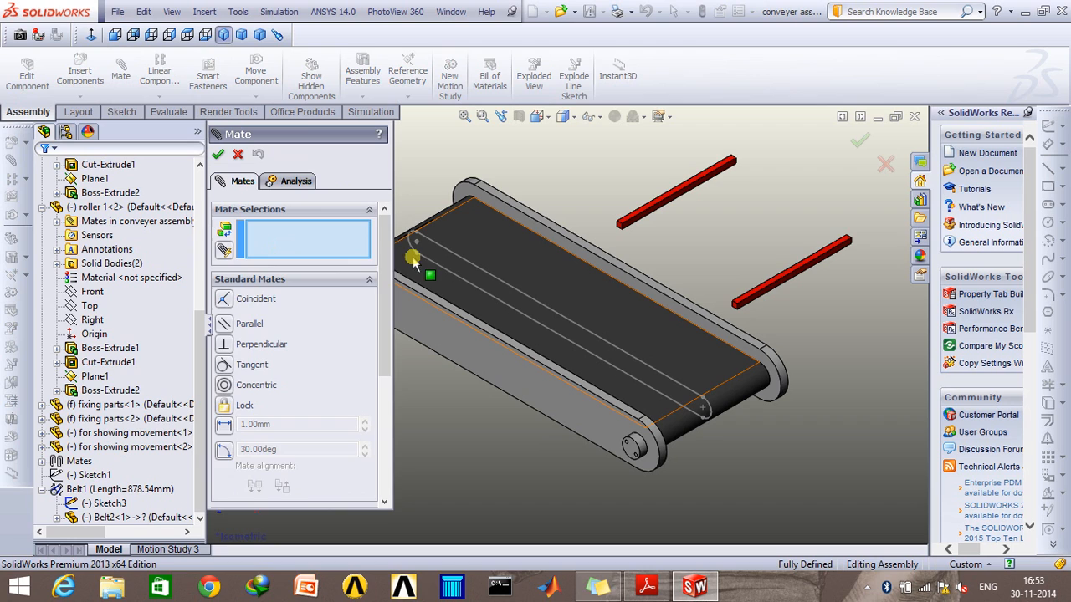
Step: Path-mate a point on the first red strip to the belt loop sketch
left_click(335, 314)
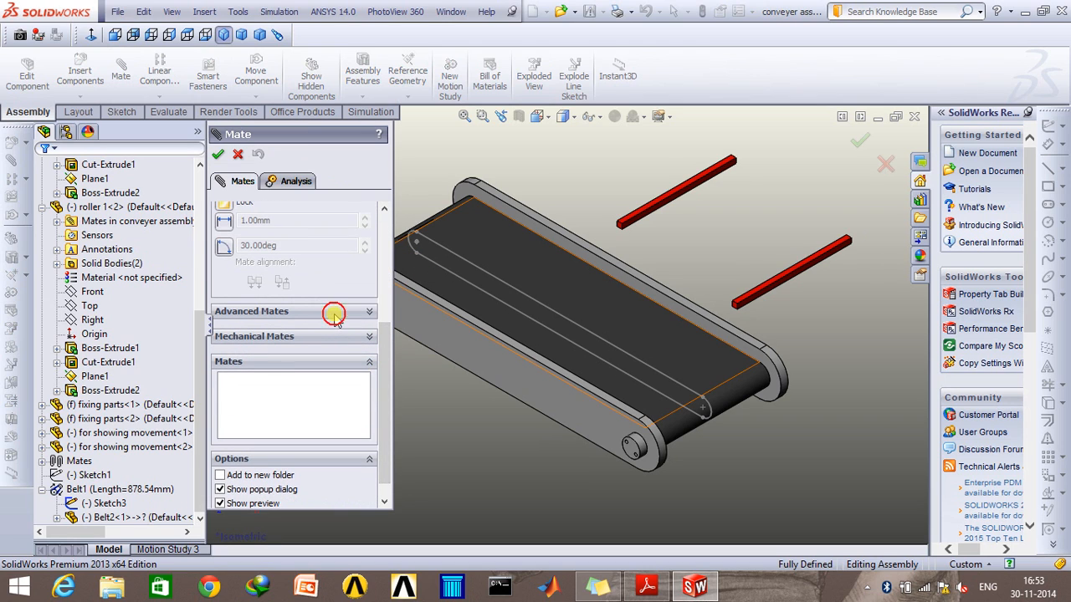
left_click(334, 313)
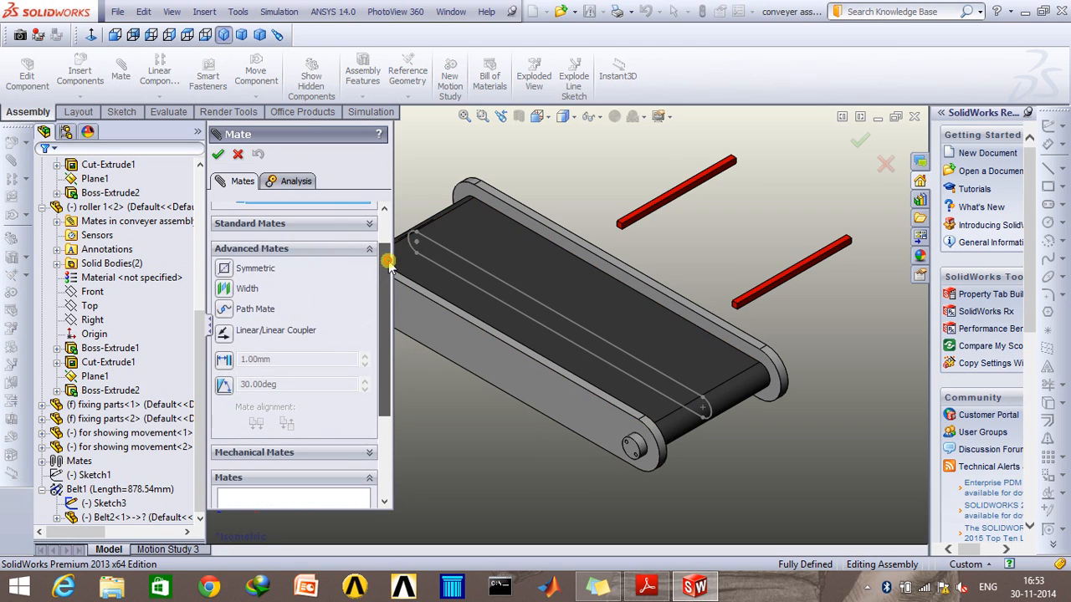
left_click(255, 309)
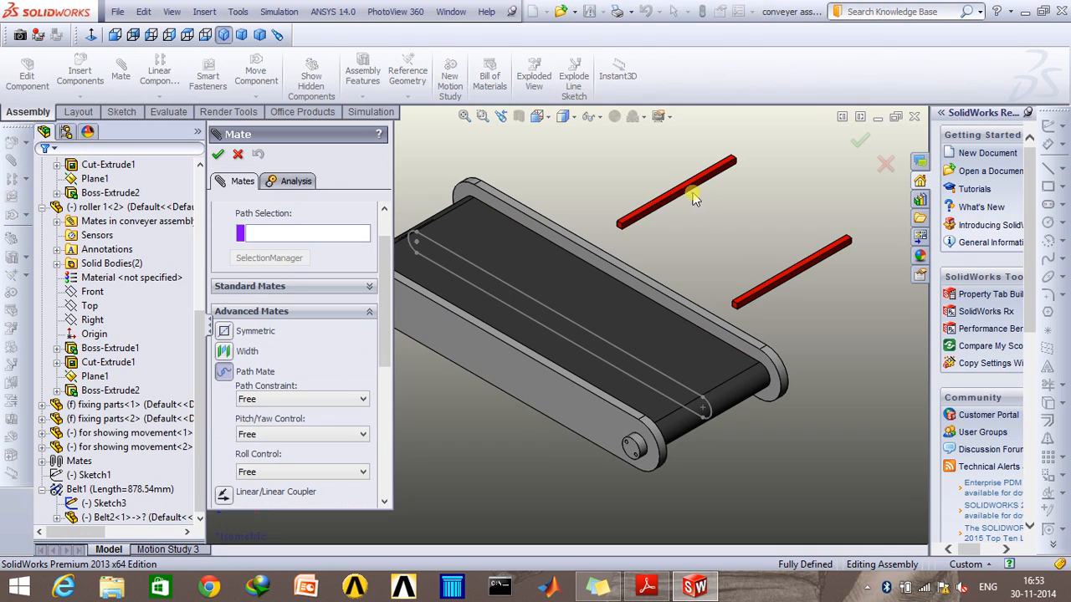
left_click(542, 301)
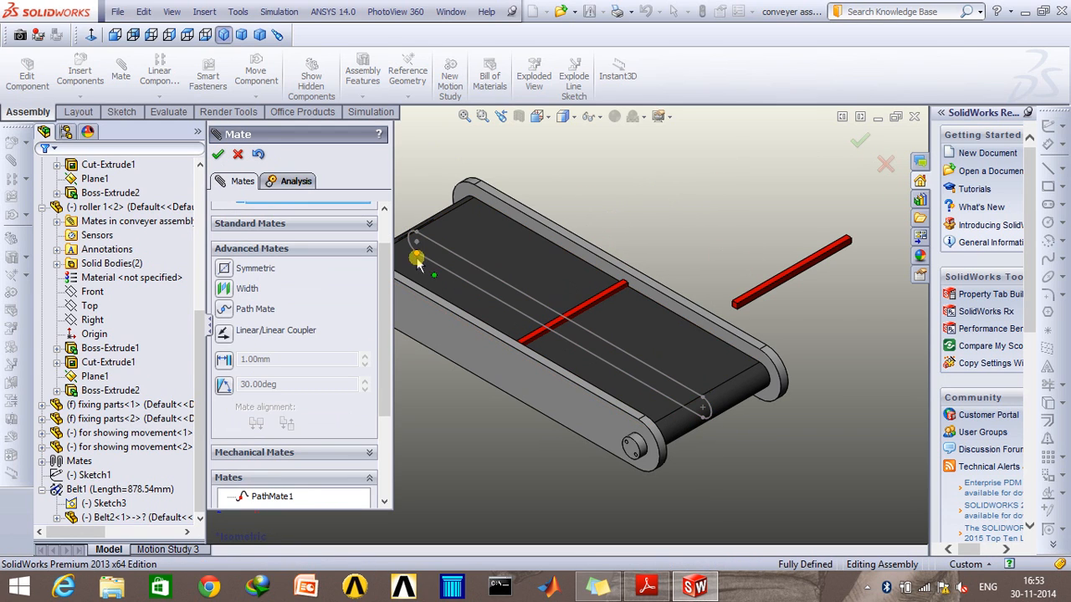
left_click(573, 299)
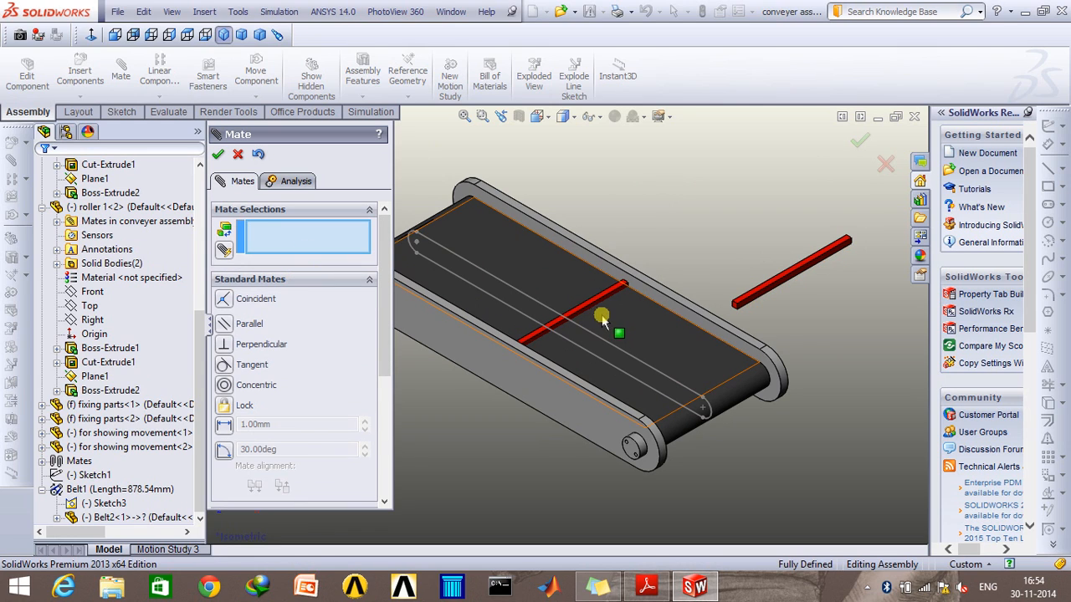
mouse_move(594, 313)
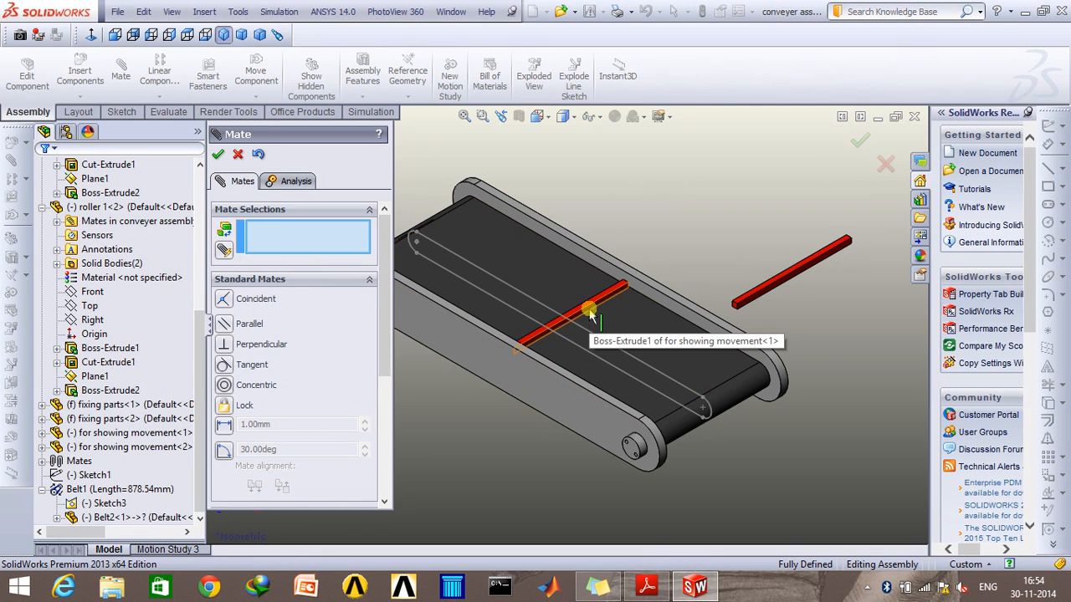
Step: Mate the first strip's face perpendicular to Line4 of Sketch3
left_click(590, 313)
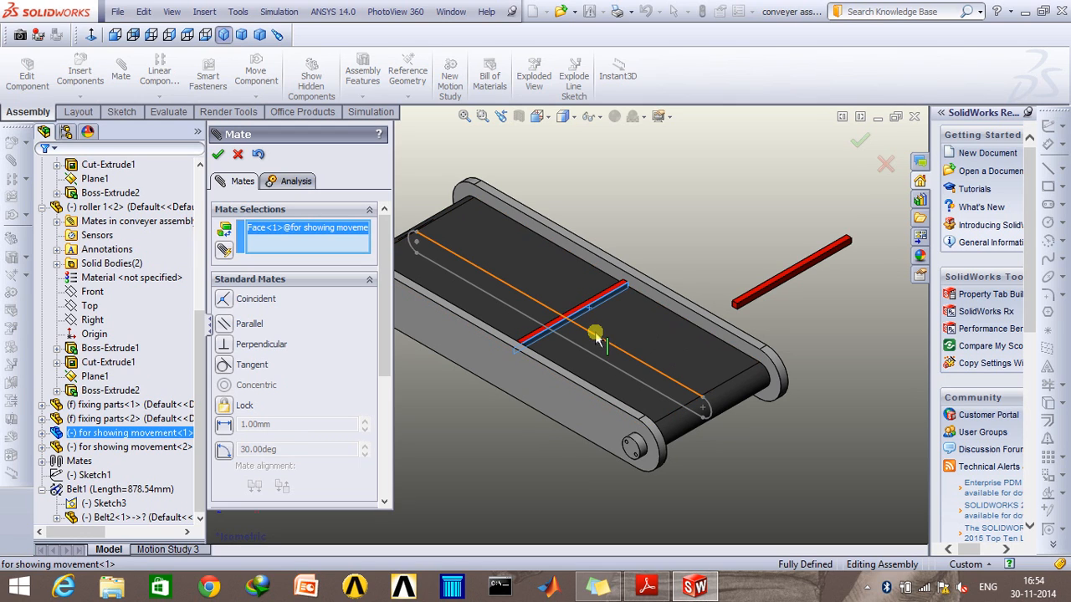
left_click(602, 330)
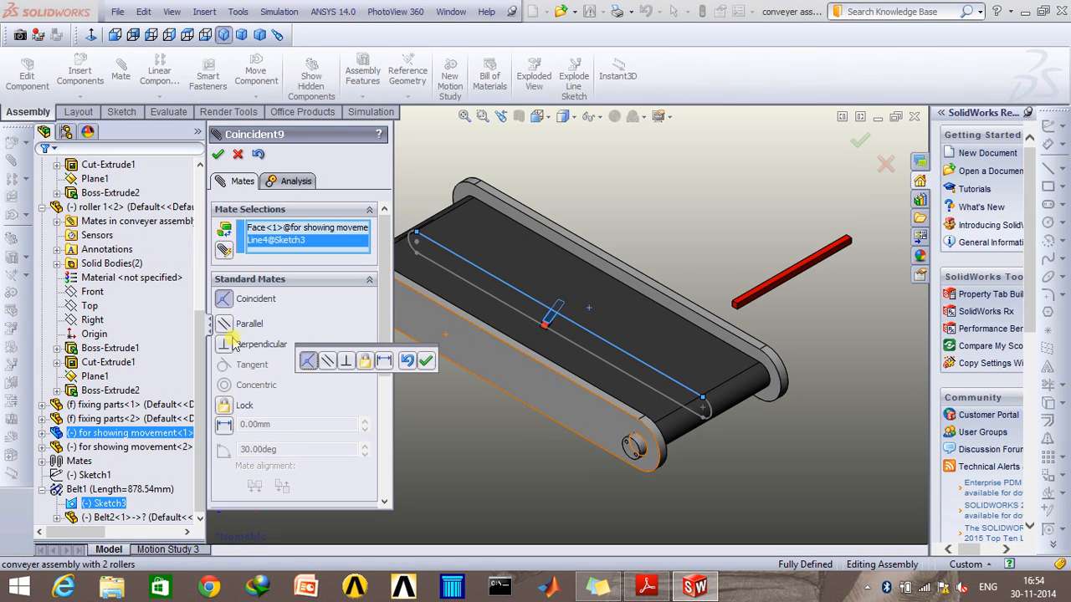
left_click(250, 344)
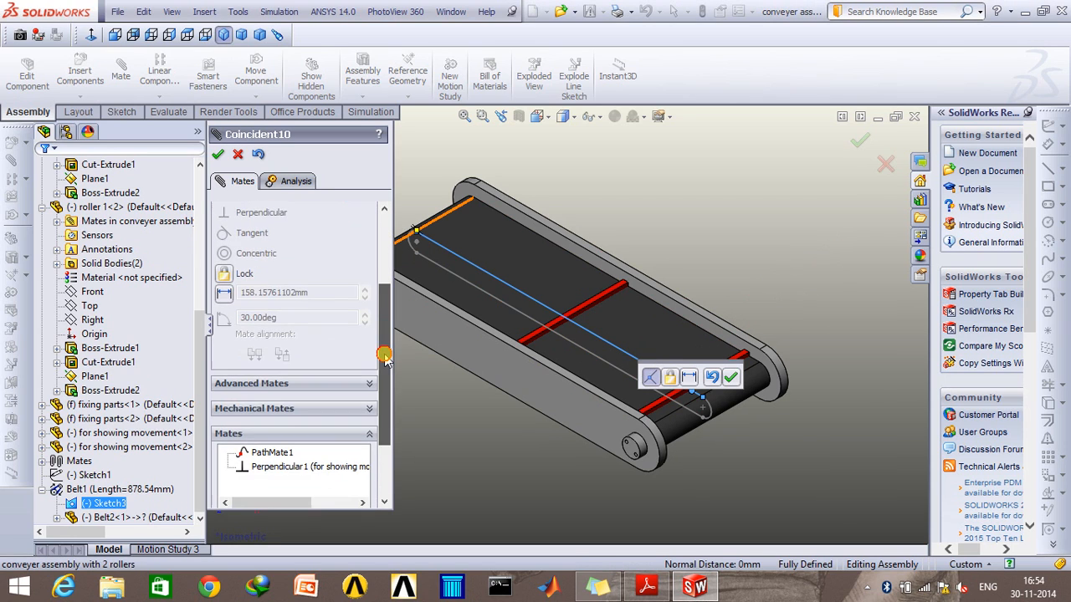
Step: Path-mate the second strip's point to the Closed Loop path (PathMate2)
scroll("down", 3)
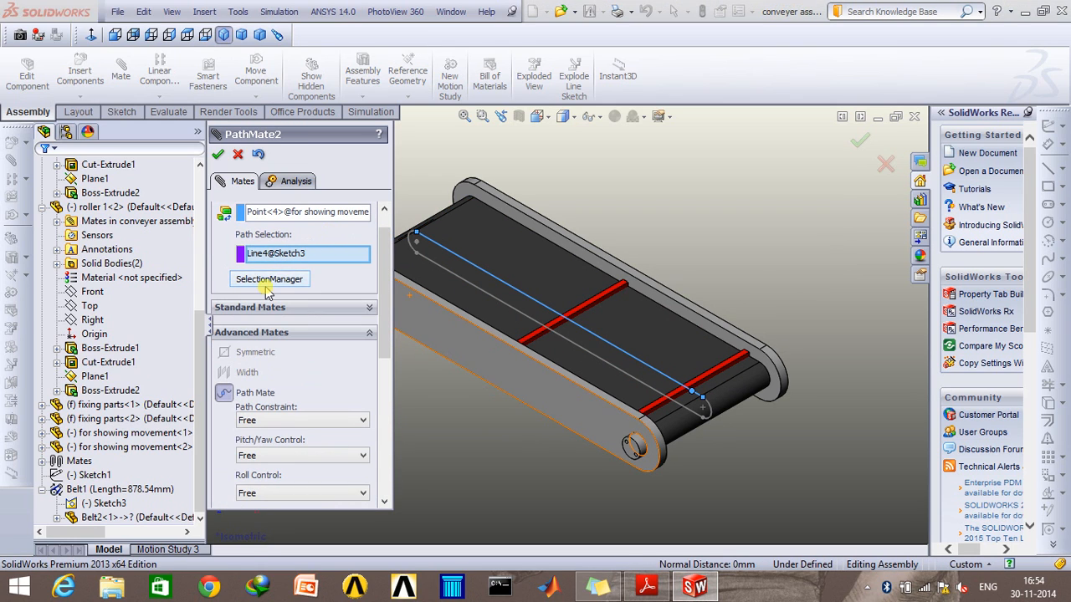
left_click(269, 278)
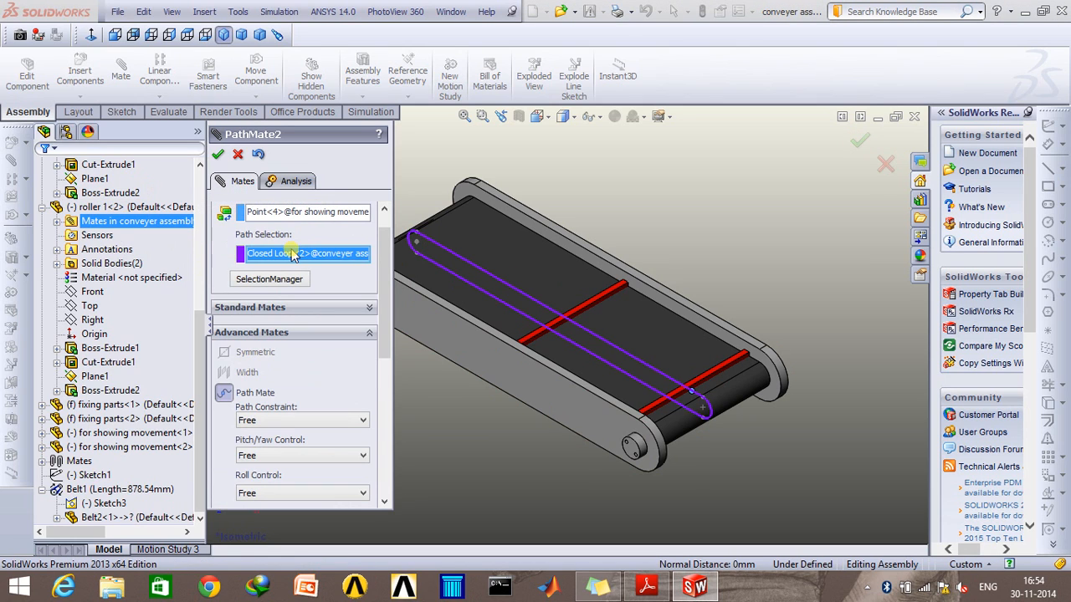
left_click(715, 373)
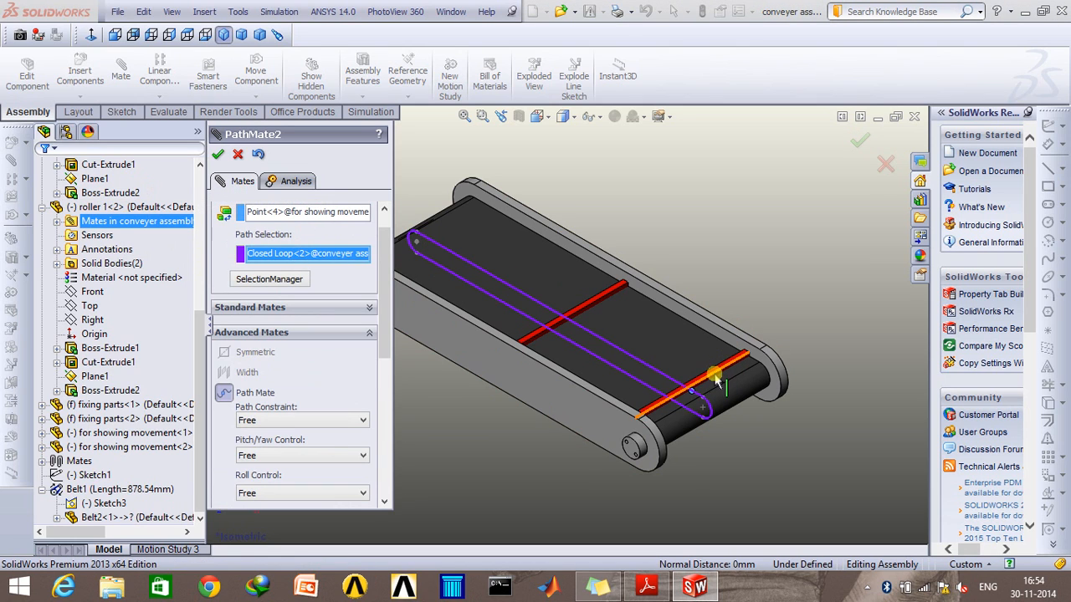
mouse_move(718, 383)
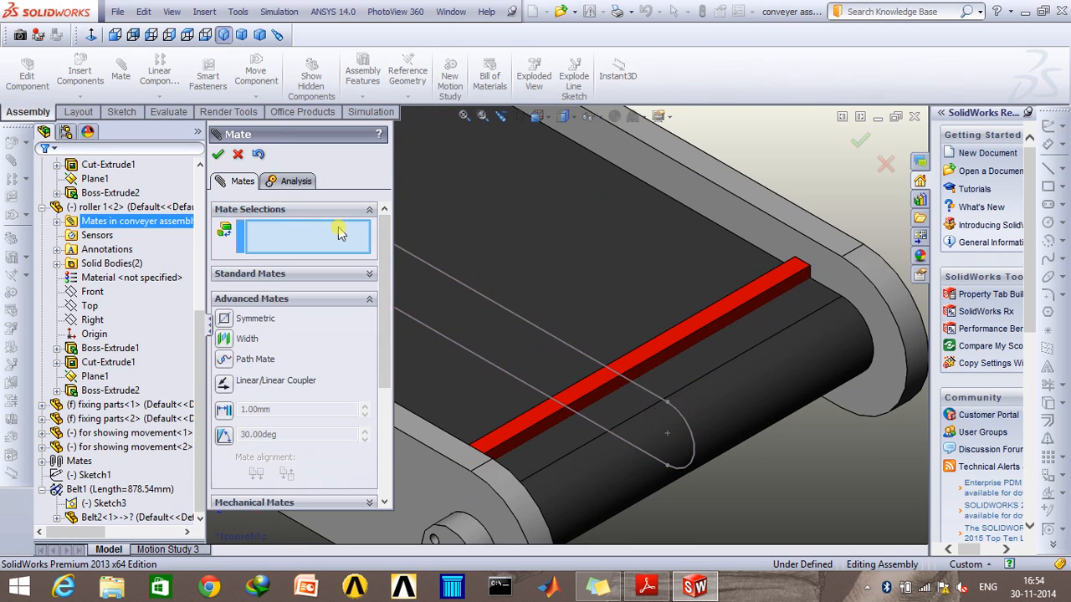
Step: Mate the second strip's face perpendicular to Line4@Sketch3 and confirm
left_click(656, 364)
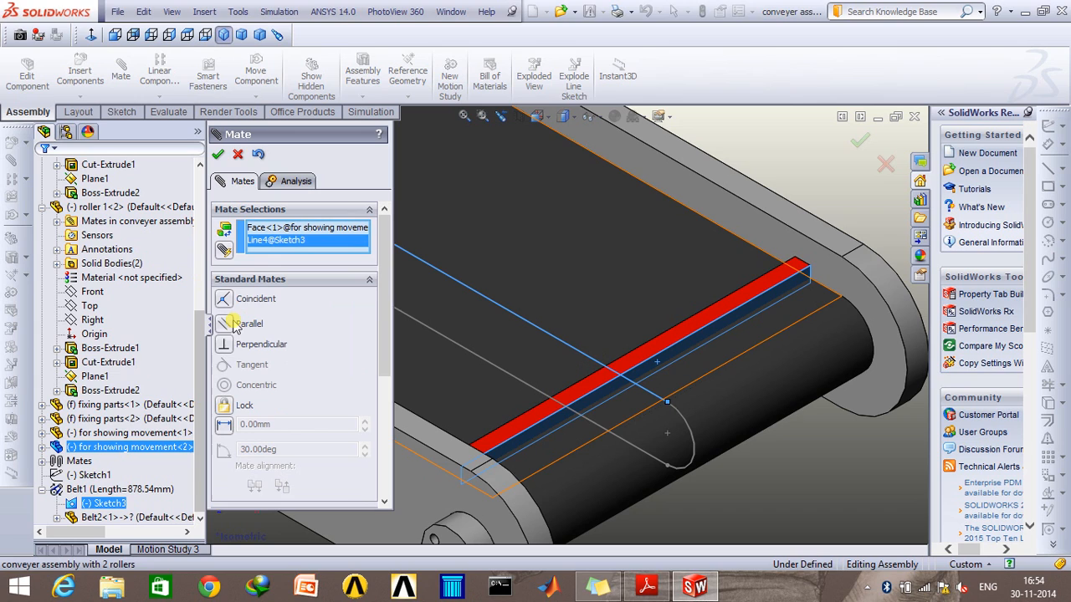
left_click(218, 154)
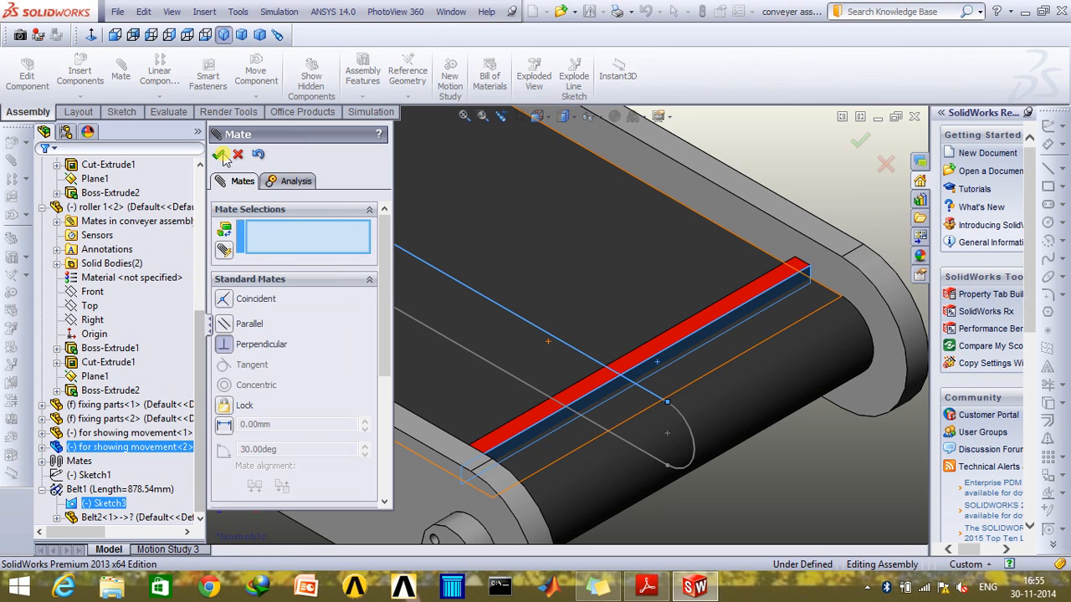
left_click(222, 155)
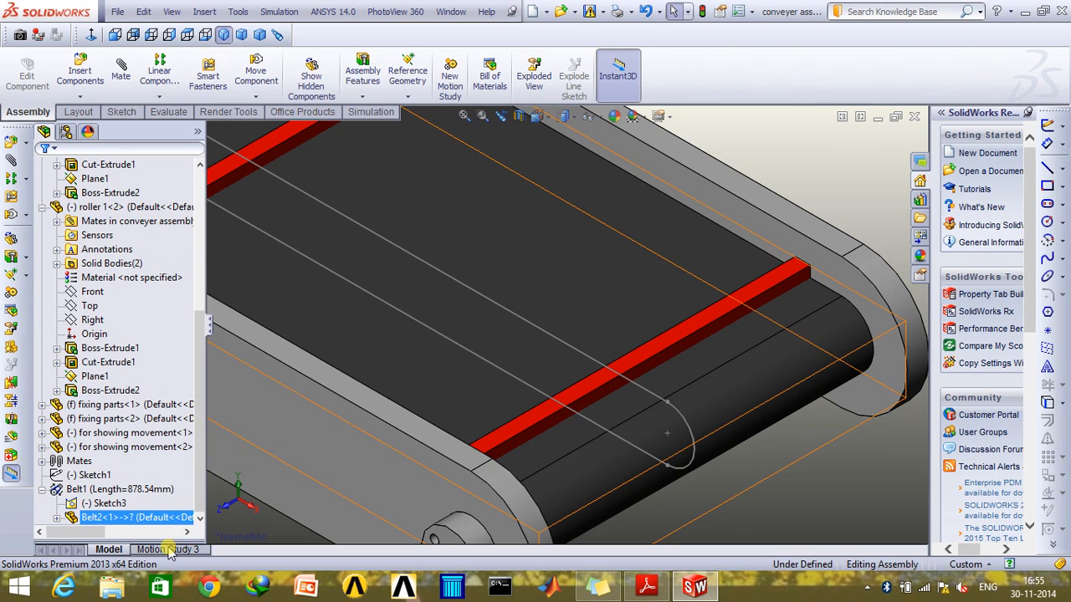
right_click(167, 550)
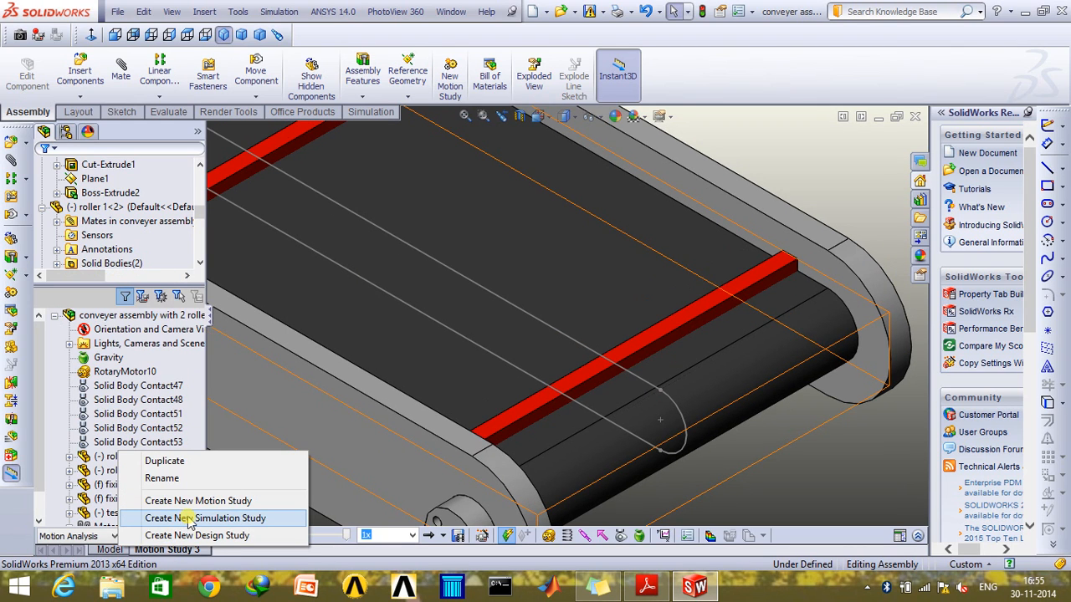
Step: Create Motion Study 1 and browse its timeline of mates
left_click(204, 517)
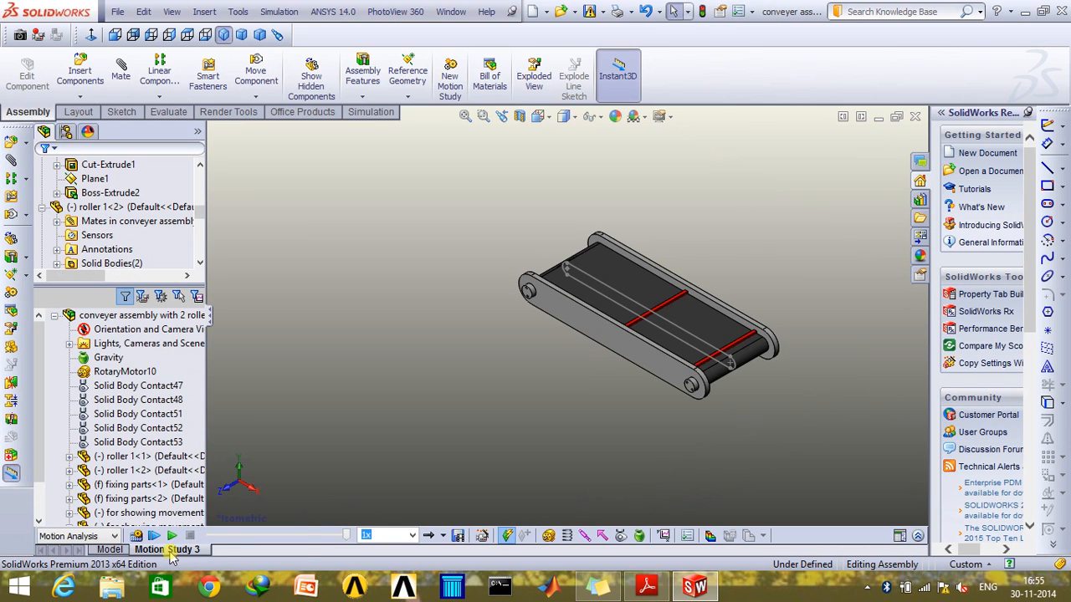
left_click(244, 549)
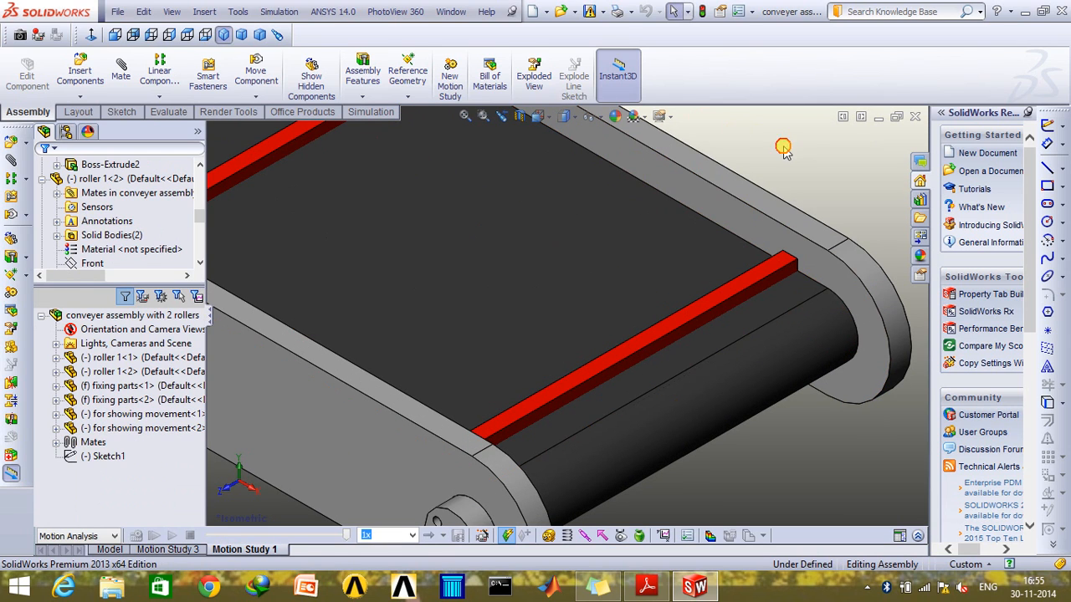
scroll("down", 3)
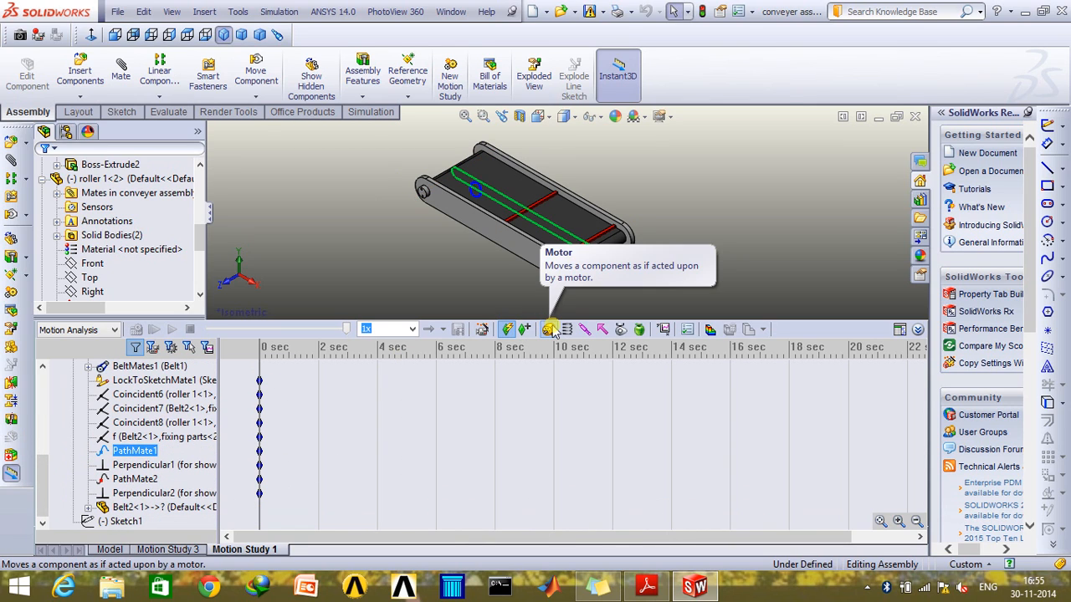
Step: Add constant-speed path mate motors to PathMate1 and PathMate2
left_click(550, 329)
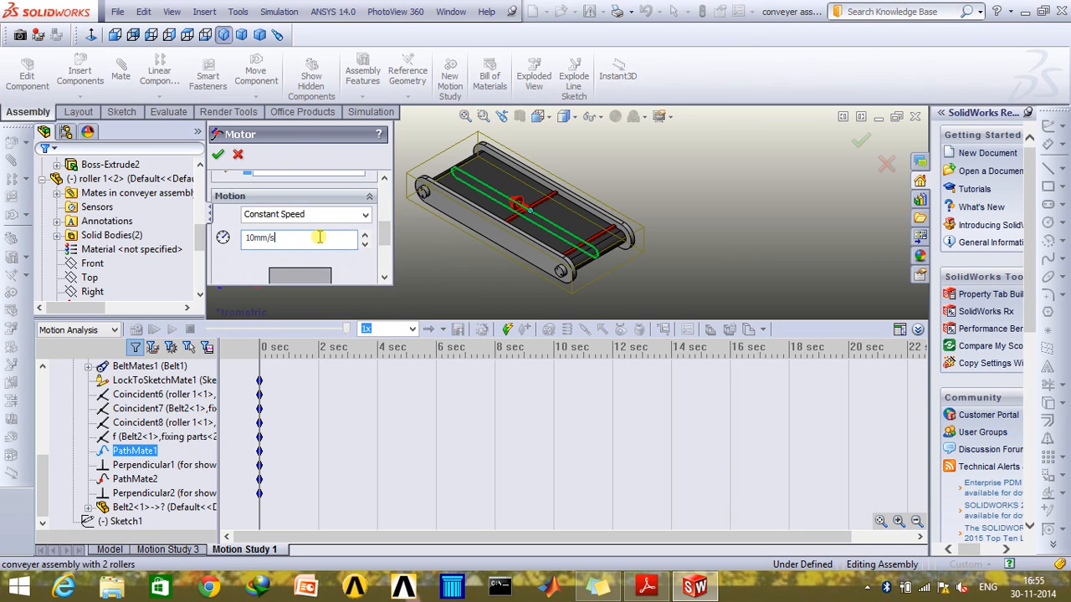
type("3")
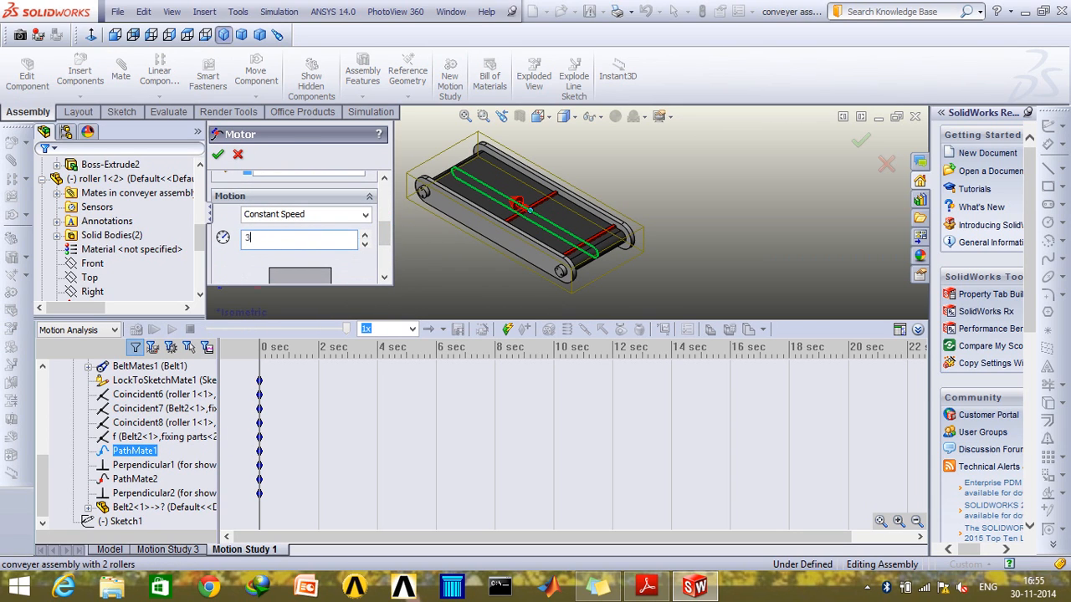
left_click(218, 154)
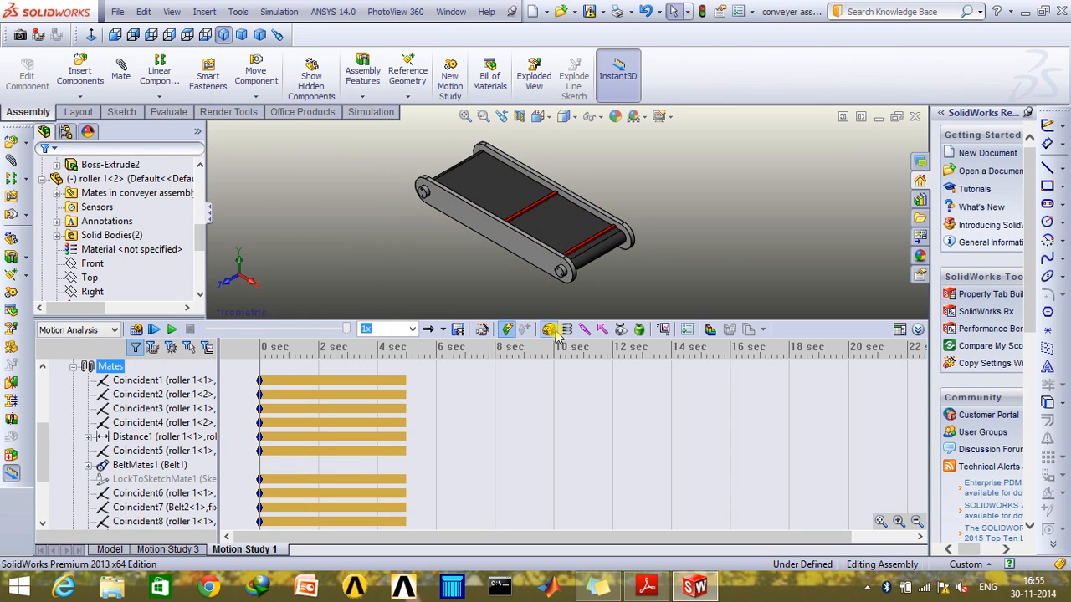
left_click(550, 329)
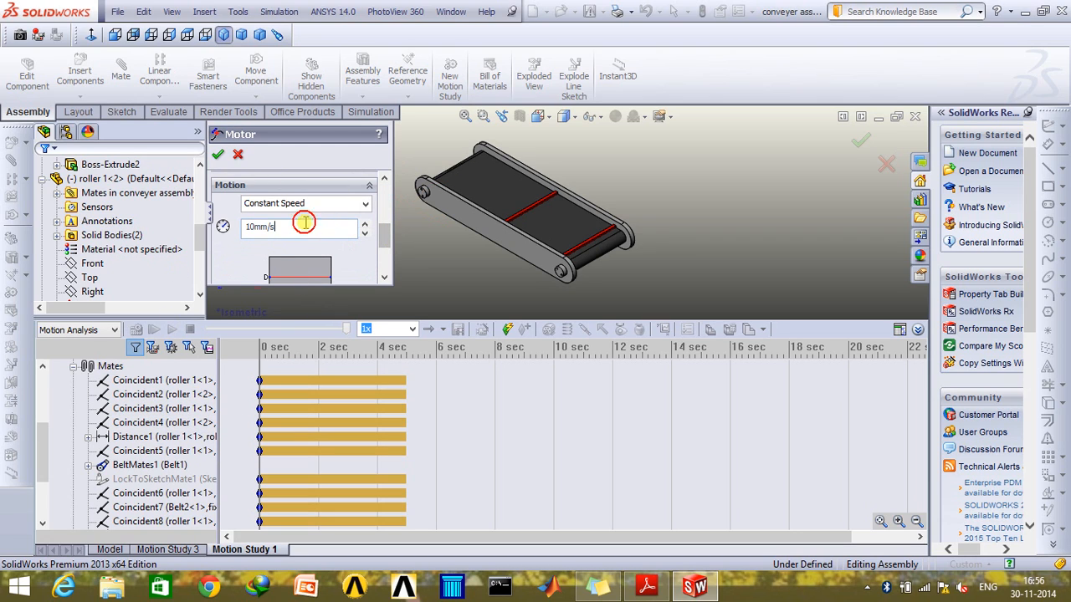
type("300")
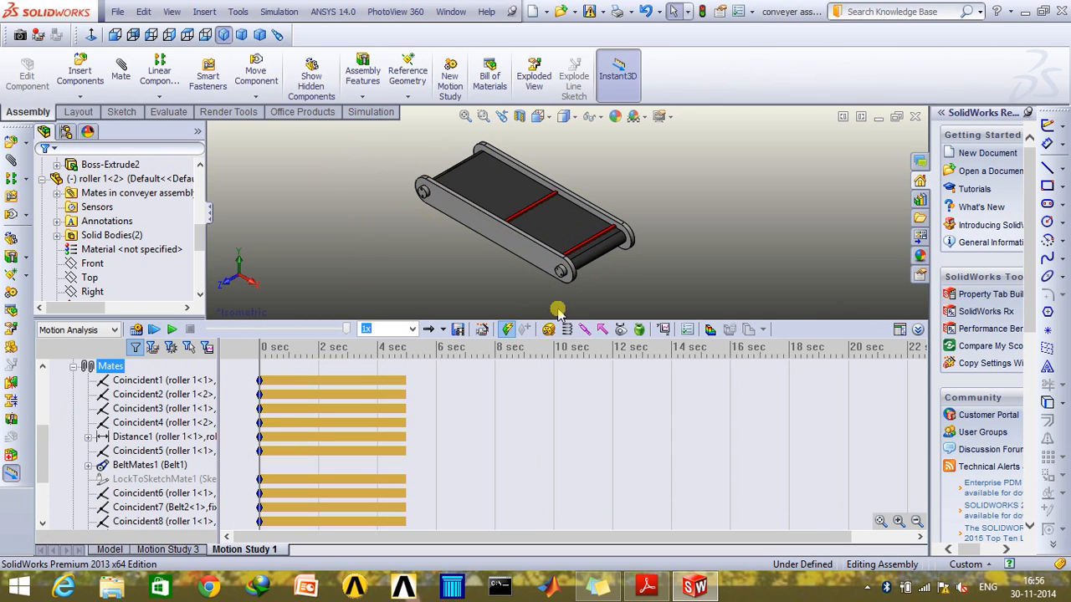
Step: Add a 100 RPM rotary motor on the roller face
left_click(549, 329)
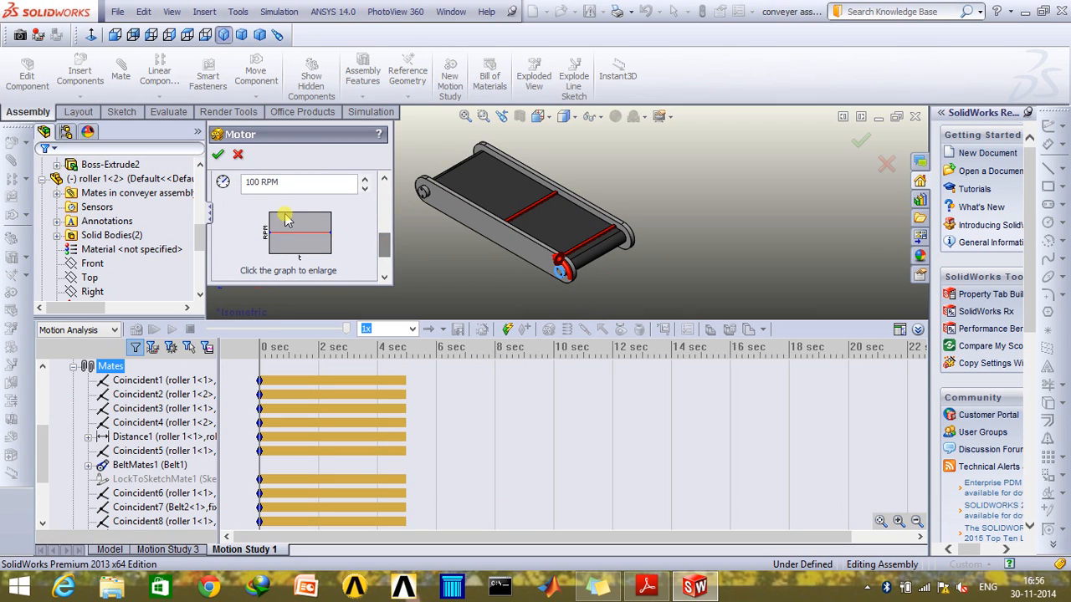
left_click(218, 154)
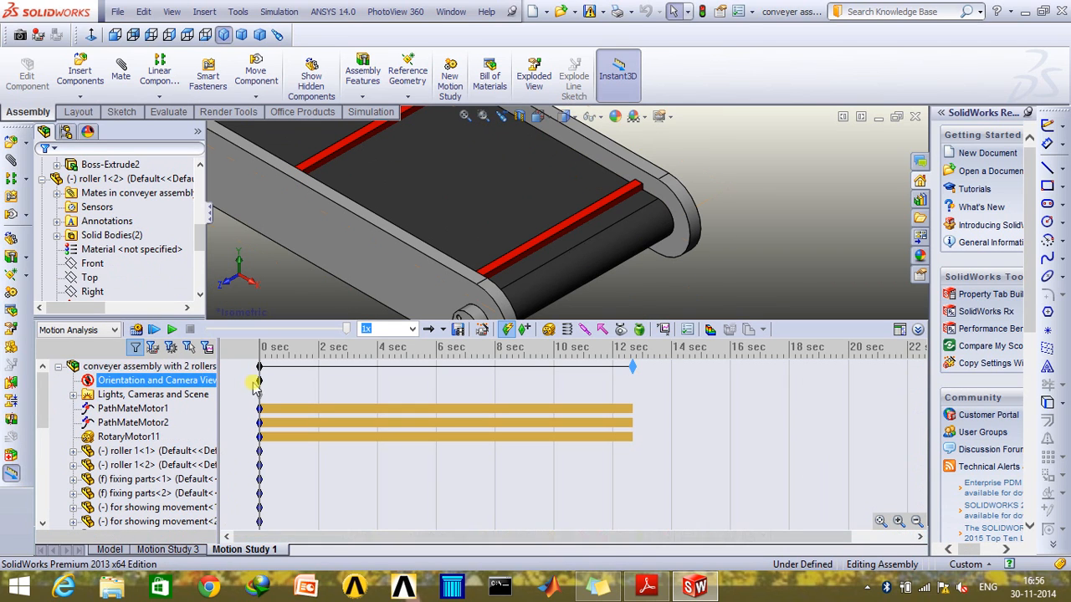
Step: Set a view orientation on the study's Orientation and Camera Views key
right_click(149, 367)
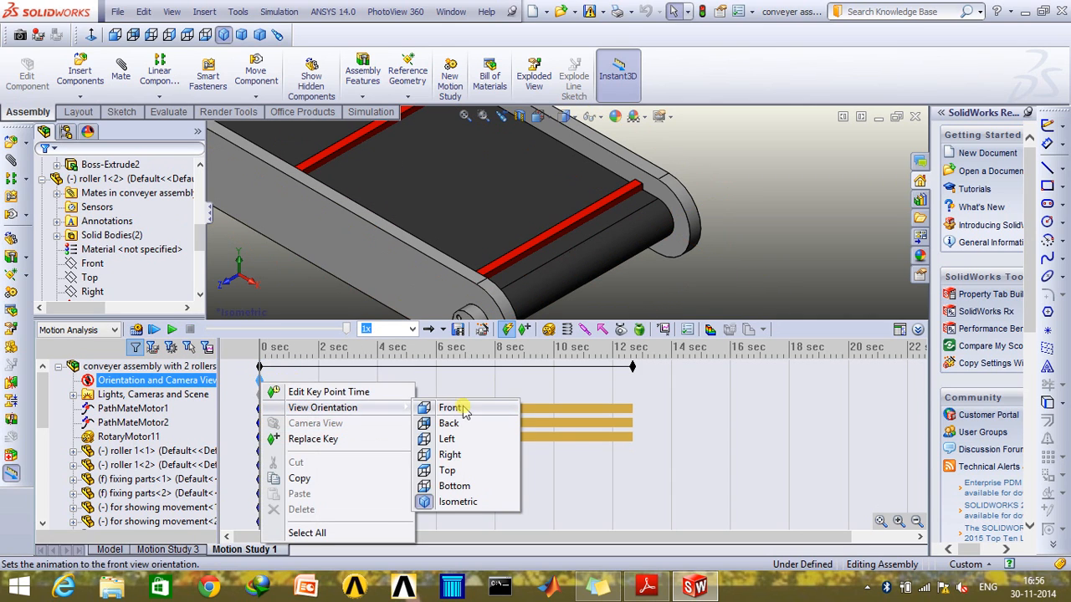
left_click(450, 408)
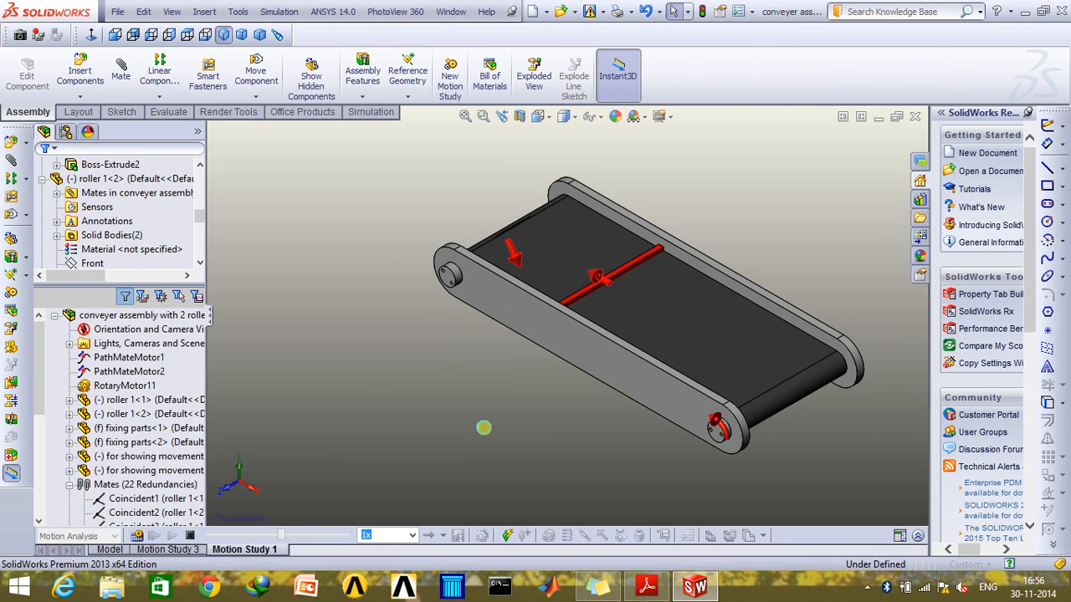
left_click(536, 289)
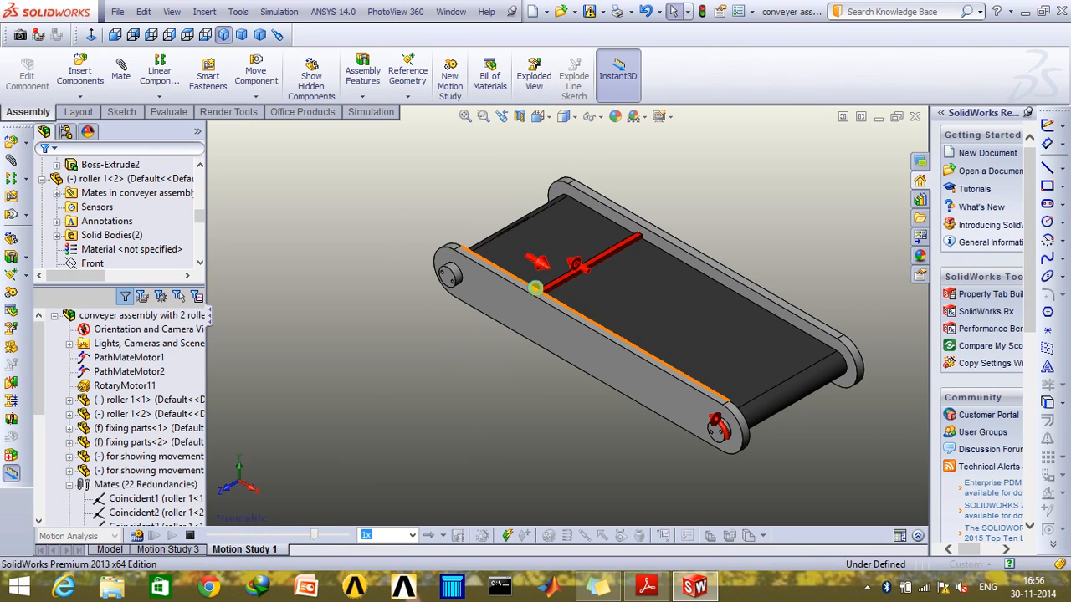